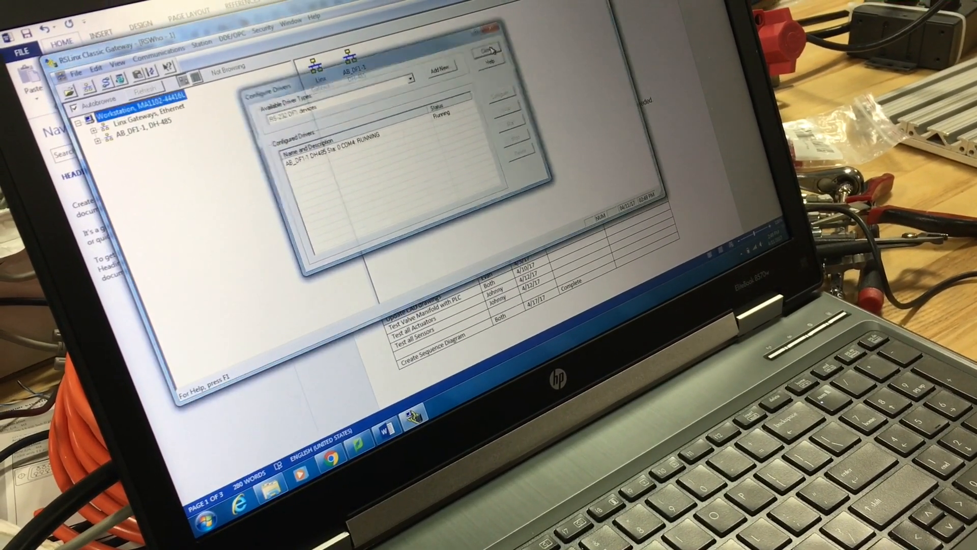
# Close the Configure Drivers dialog, returning to the RSWho browser
pyautogui.click(489, 51)
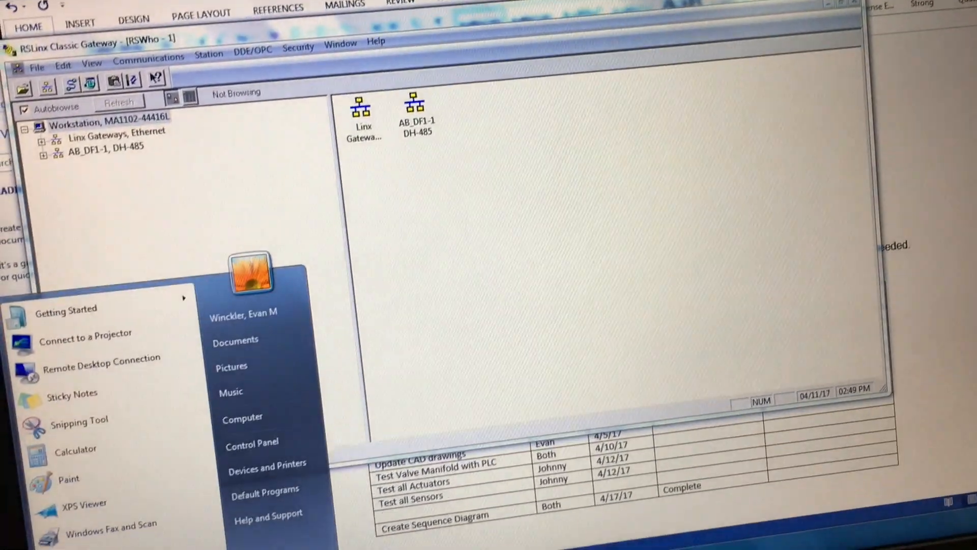
# Search the Start menu for rs500 and launch RSLogix 500
pyautogui.write('rs5')
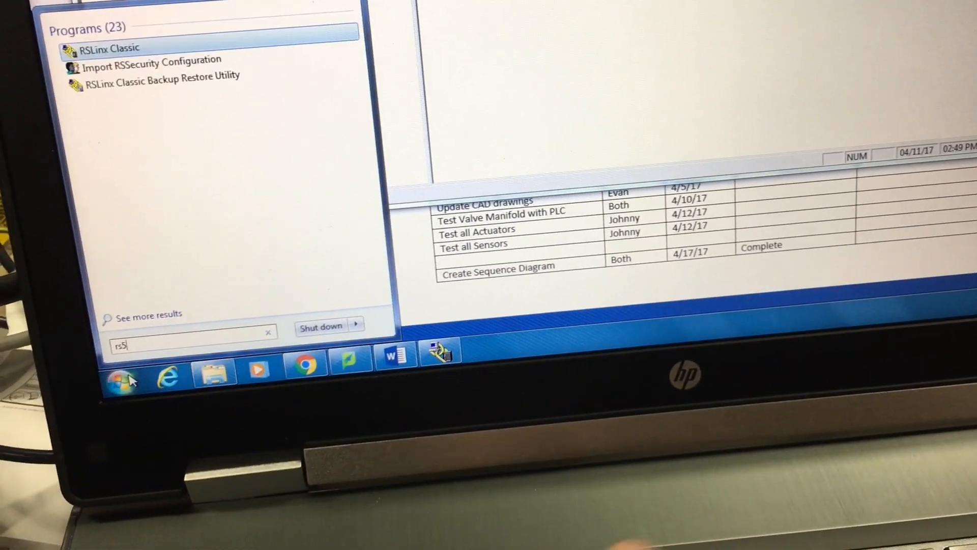
pyautogui.write('00')
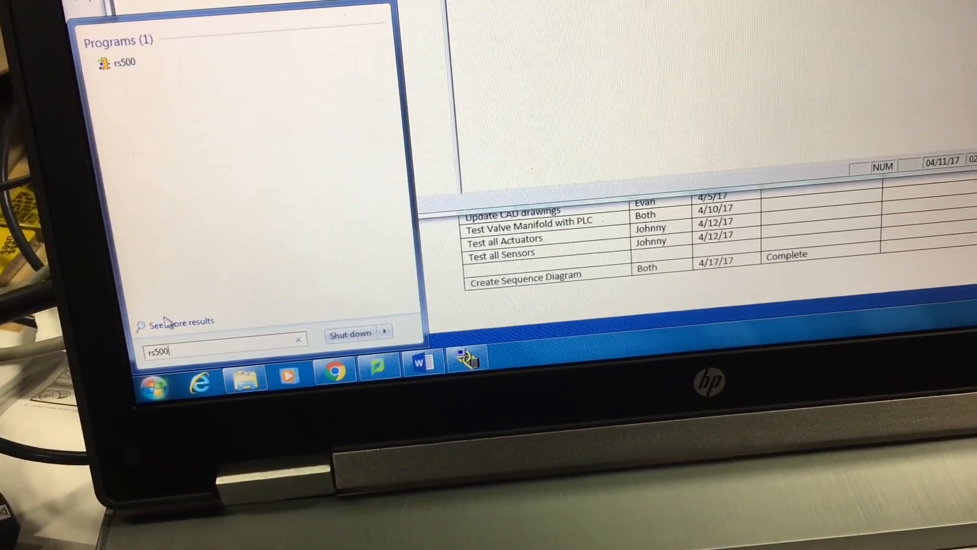
pyautogui.press('Backspace')
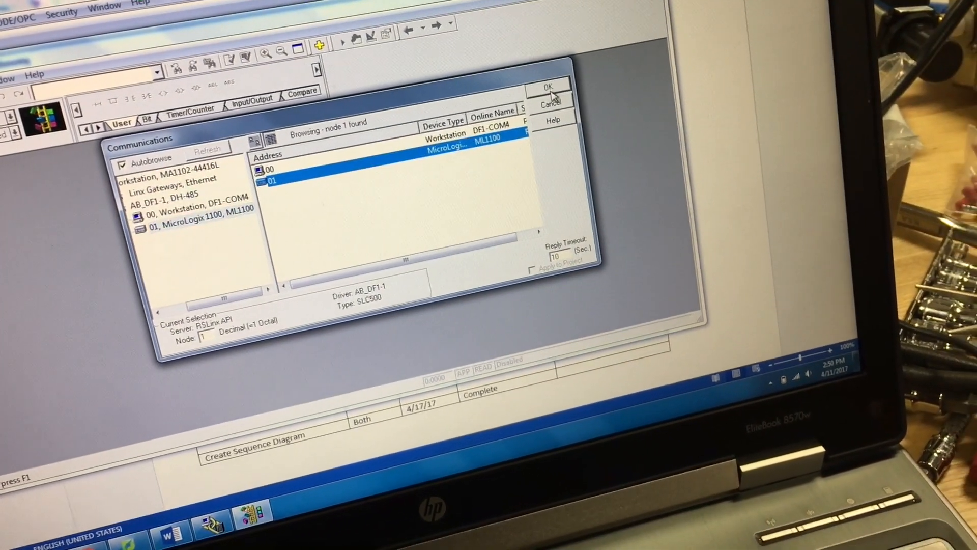
# Go online with the MicroLogix 1100 at node 1 and create a new project file from it
pyautogui.click(548, 85)
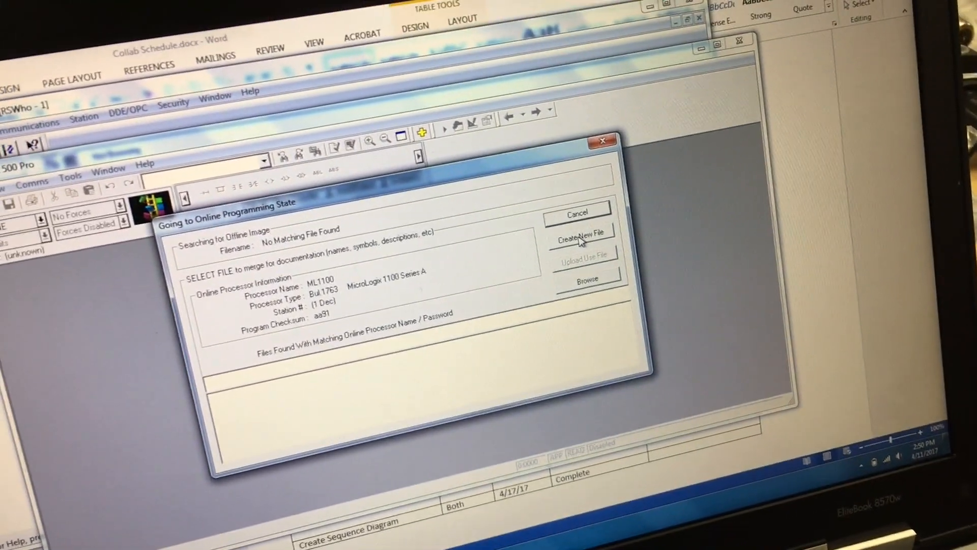
pyautogui.click(581, 240)
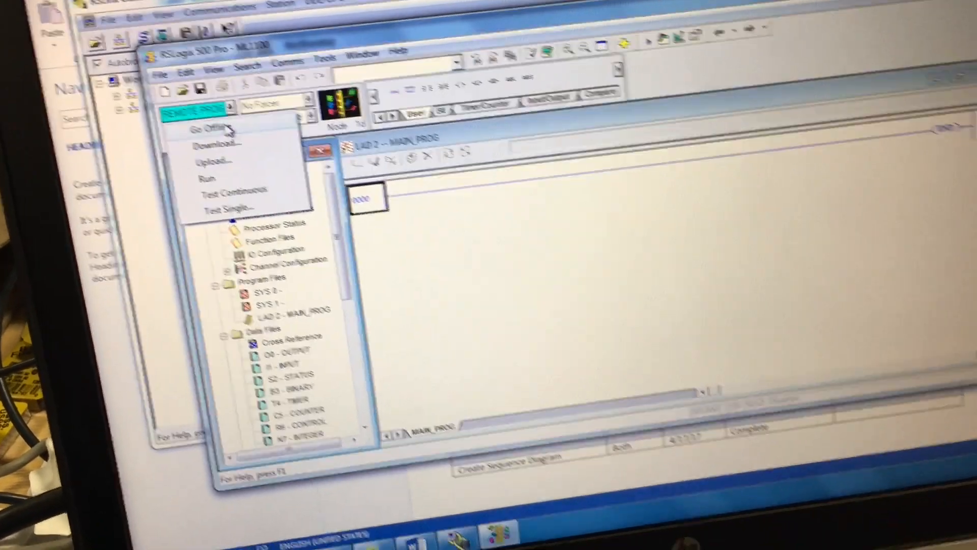
# Go Offline from the processor, saving changes to ML1100.RSS
pyautogui.click(208, 128)
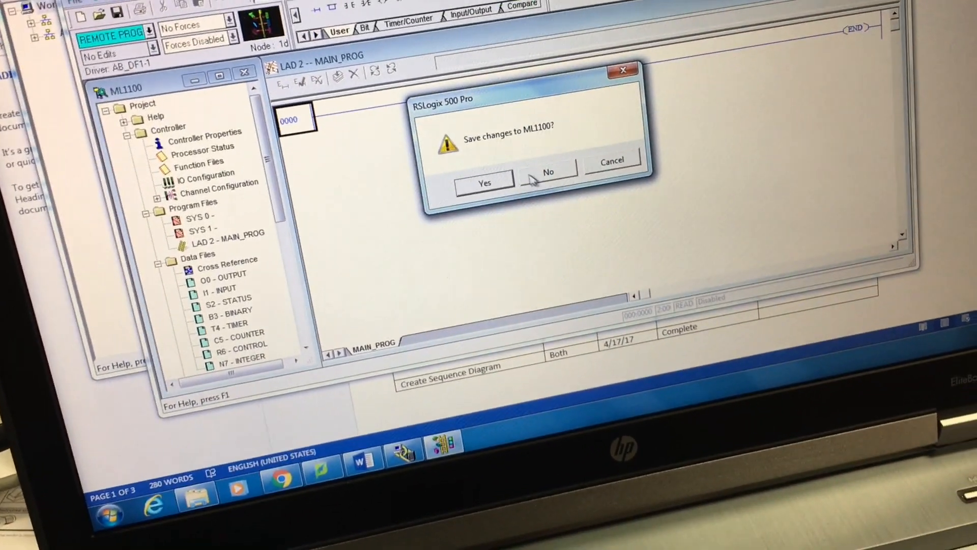
pyautogui.click(547, 171)
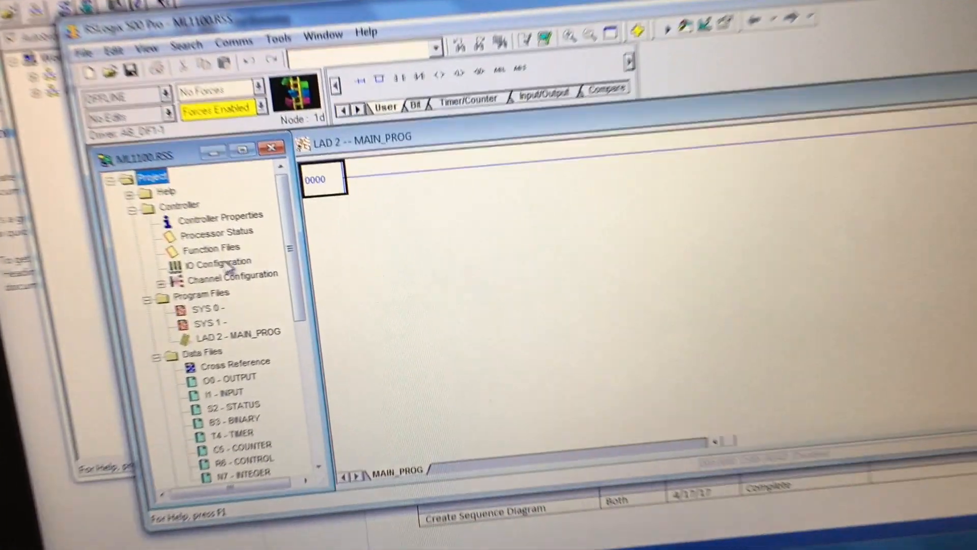
# Read the MicroLogix 1100's I/O configuration from the processor into the project
pyautogui.doubleClick(218, 260)
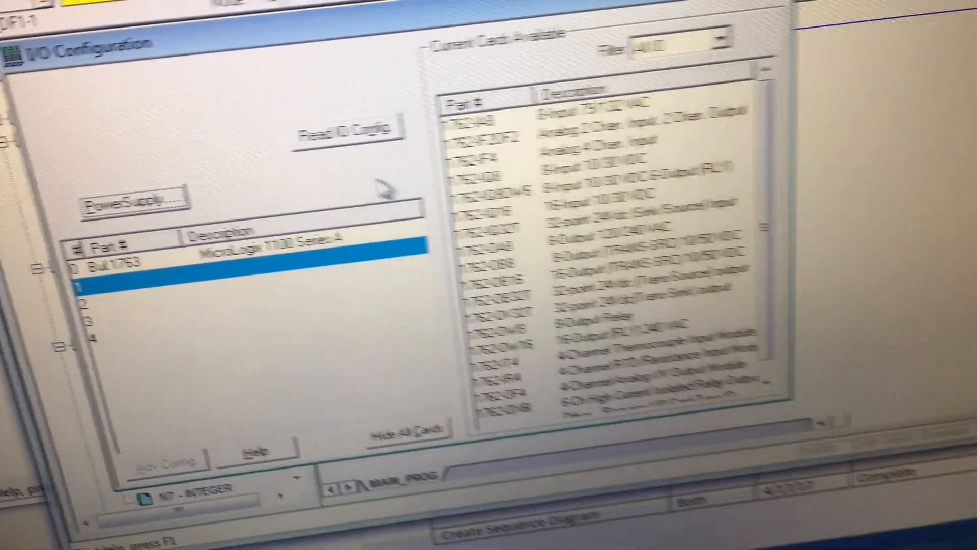
pyautogui.click(349, 209)
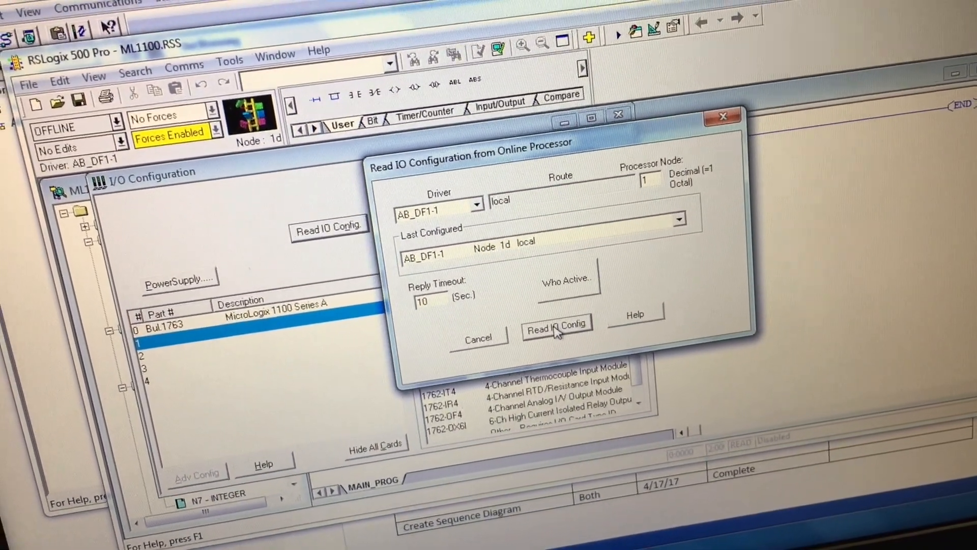
pyautogui.click(557, 324)
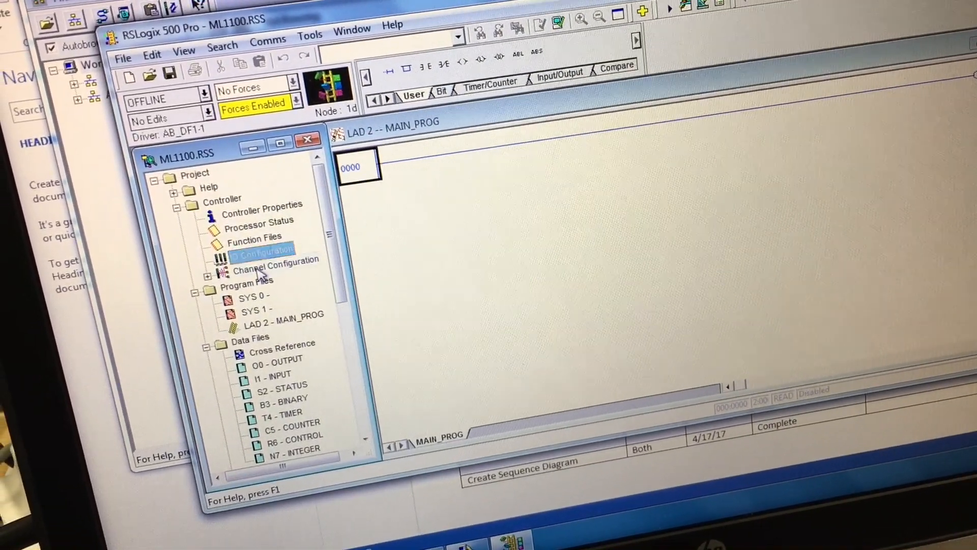
# Give Channel 1 Ethernet IP 192.168.1.7, subnet mask 255.255.255.0, BOOTP disabled, and accept
pyautogui.doubleClick(276, 259)
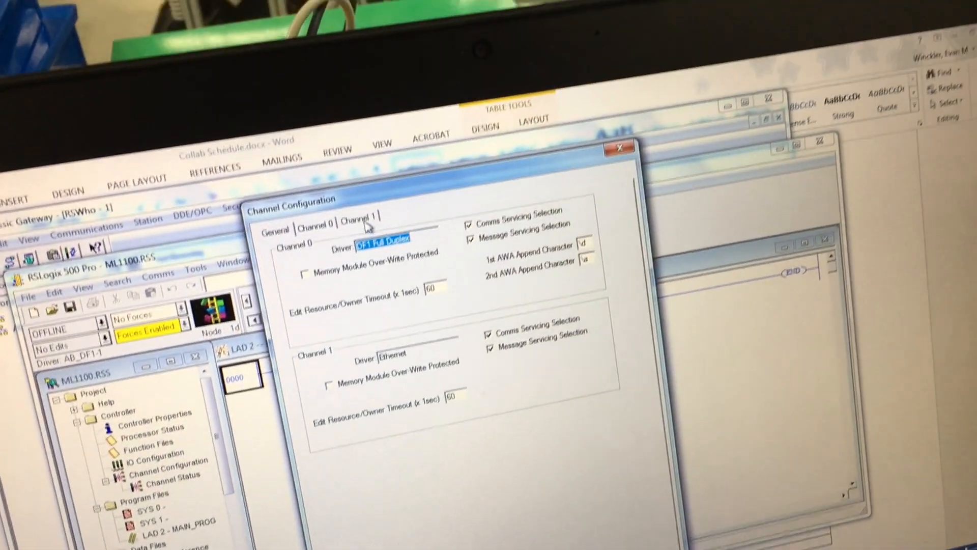
pyautogui.click(359, 215)
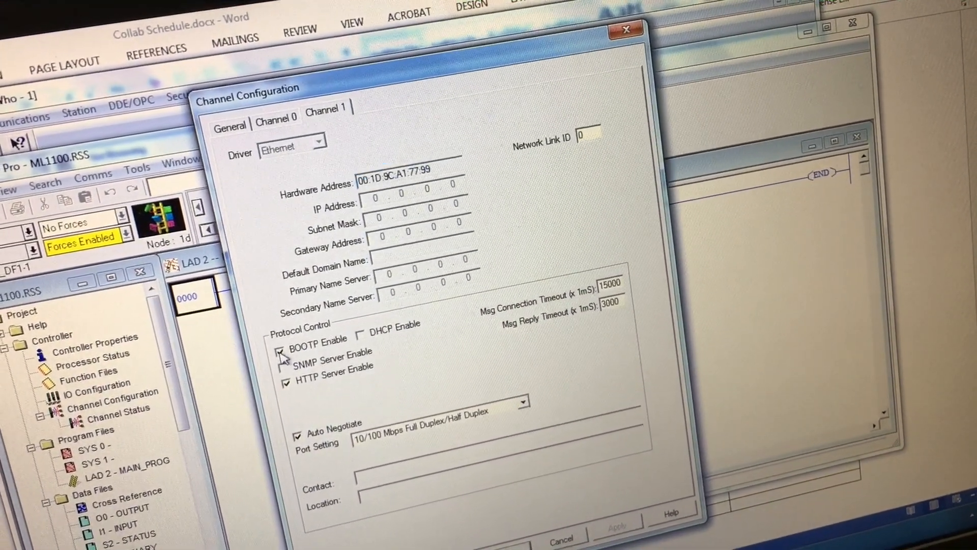
pyautogui.click(283, 346)
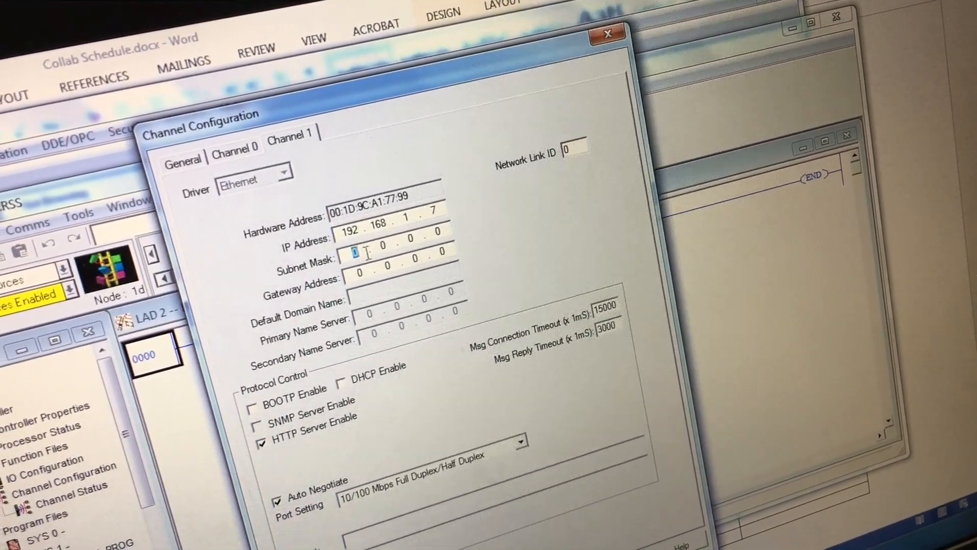
pyautogui.write('255 . 255 . 255 . 0')
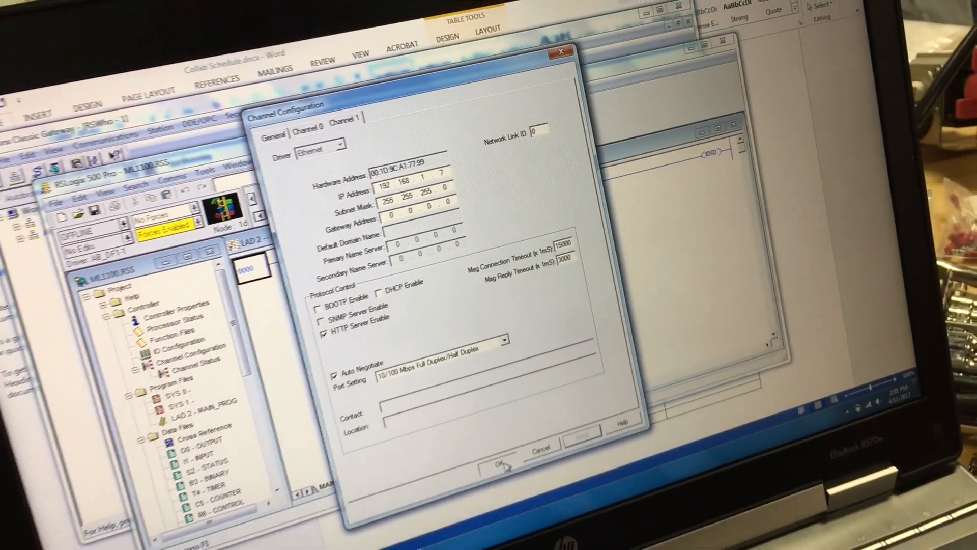
pyautogui.click(496, 464)
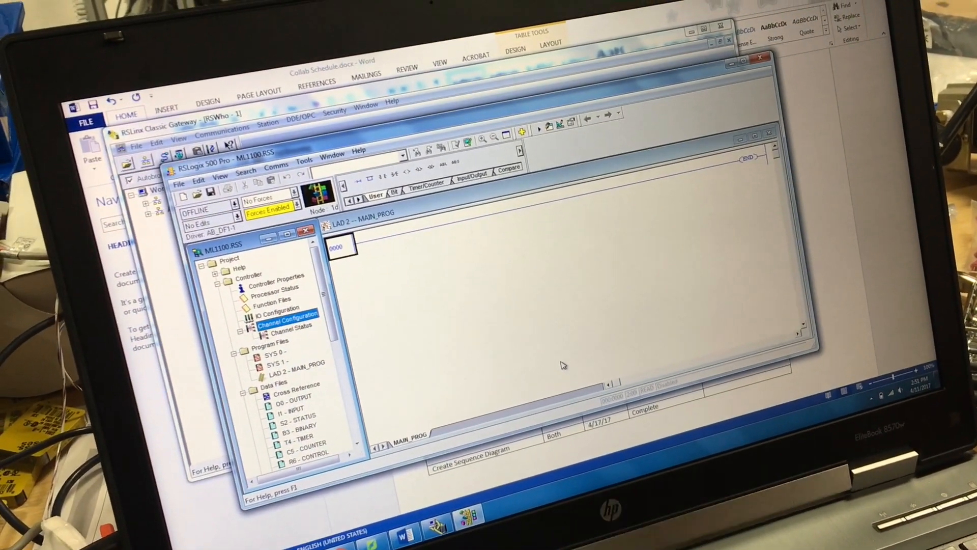